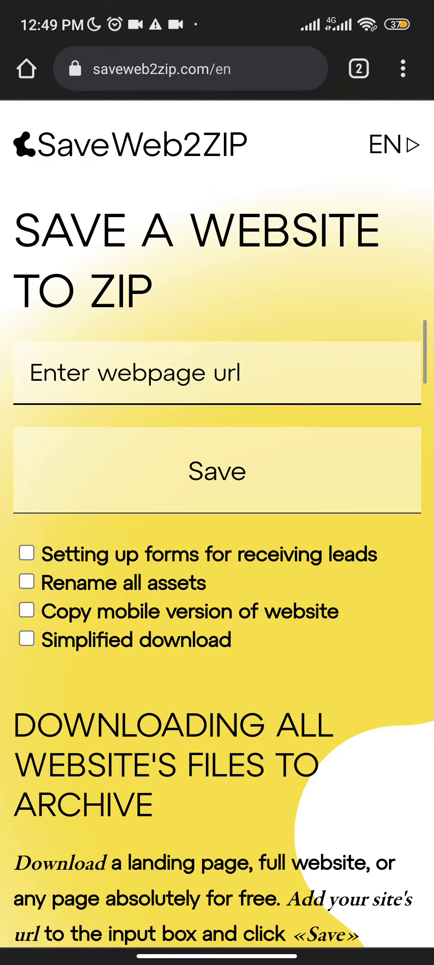
# Attempt to save a website in SaveWeb2ZIP with an empty URL, then move to the address bar for a new search.
pyautogui.scroll(-3)
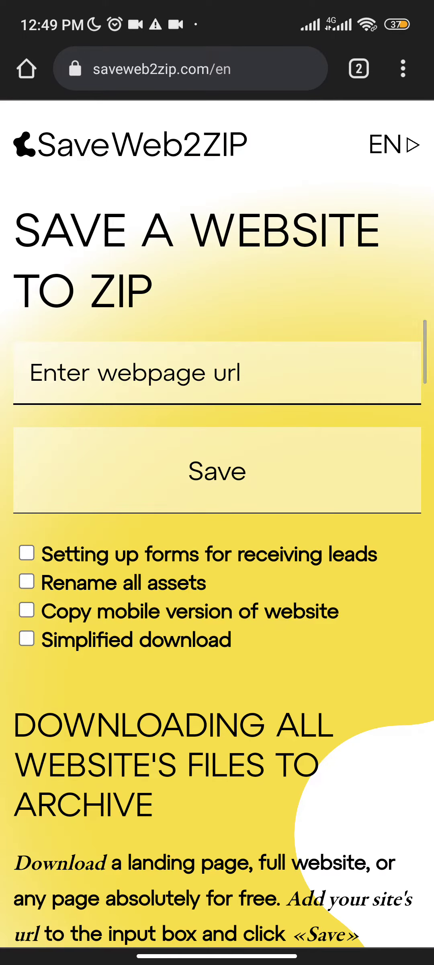
pyautogui.click(217, 373)
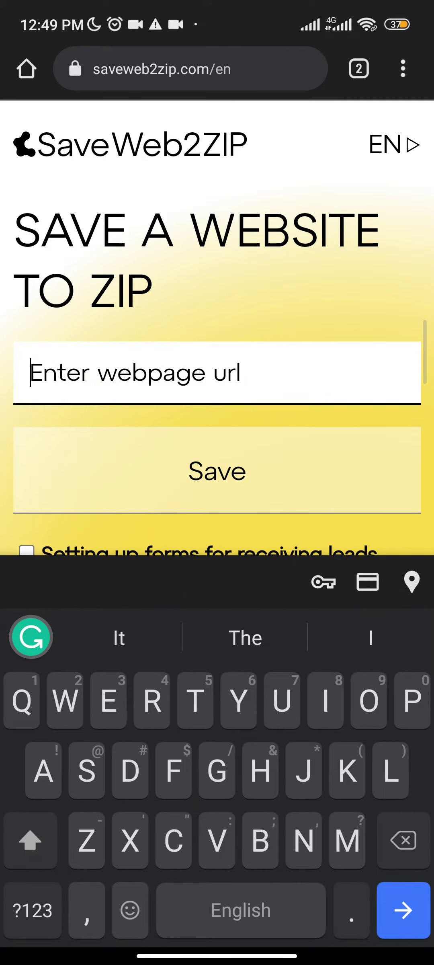
pyautogui.click(216, 471)
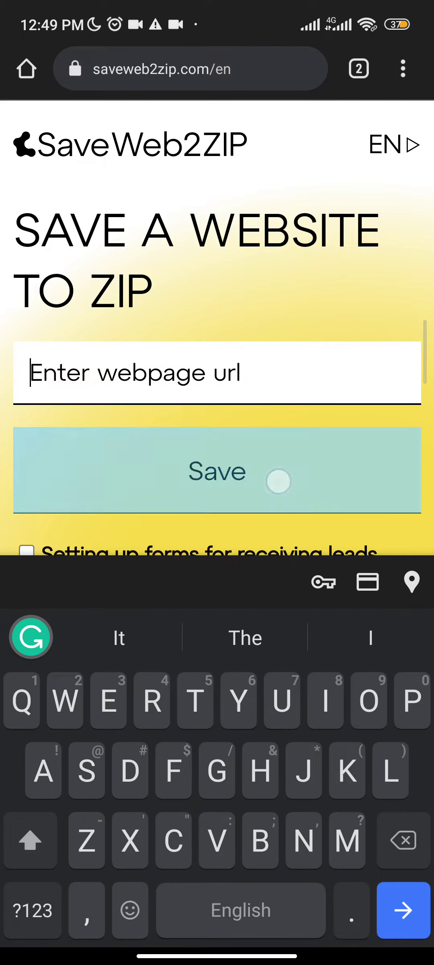
pyautogui.click(216, 469)
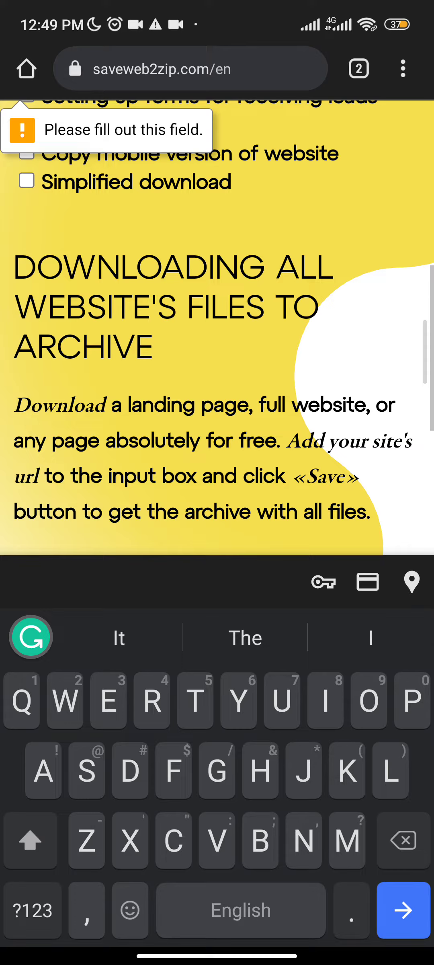
pyautogui.click(190, 68)
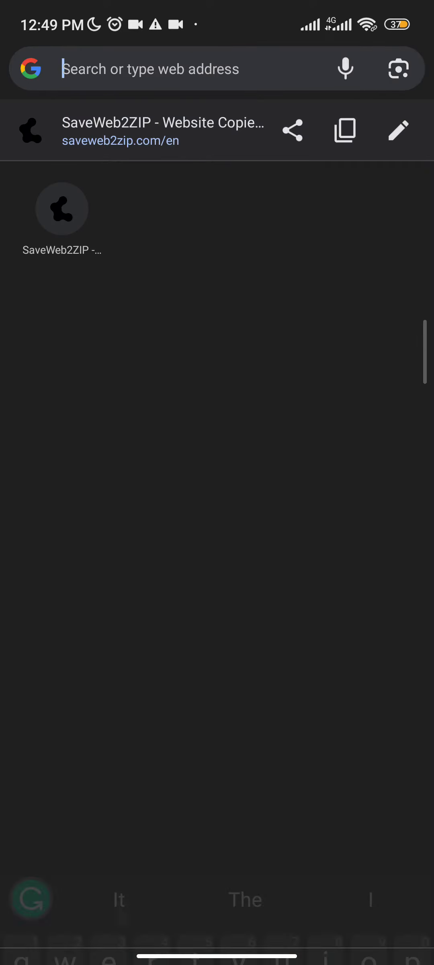
# Search Google for "resources saver" and browse results for the Resources Saver Chrome extension and GitHub page.
pyautogui.click(185, 68)
pyautogui.write('resource')
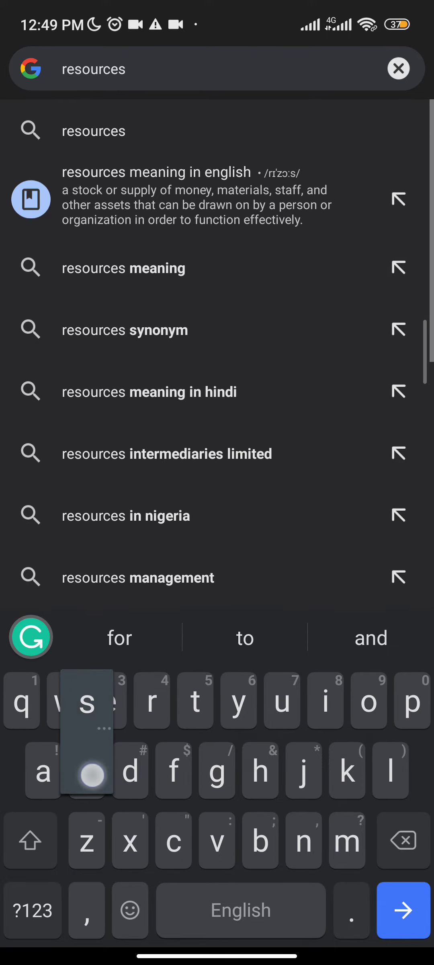
pyautogui.write('saver')
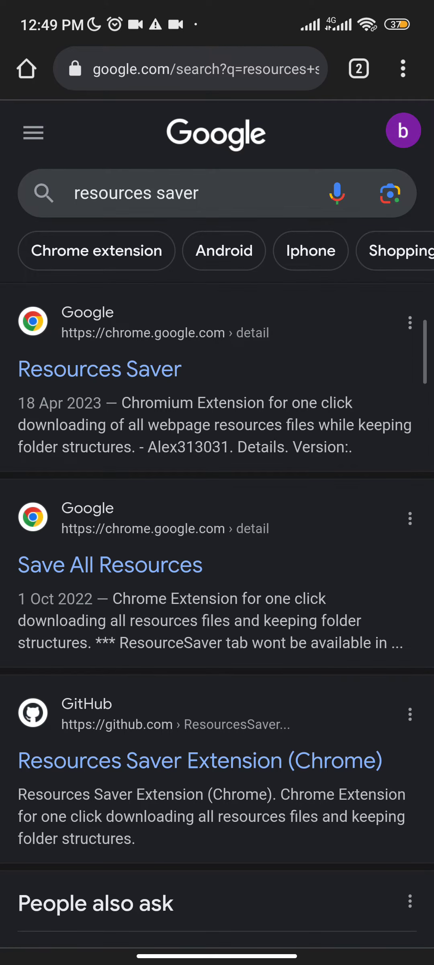
pyautogui.scroll(-3)
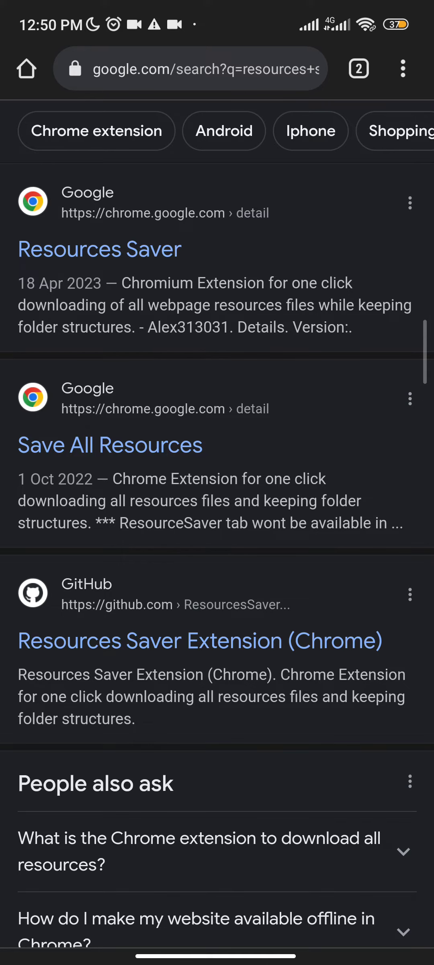
pyautogui.scroll(-3)
pyautogui.write('h')
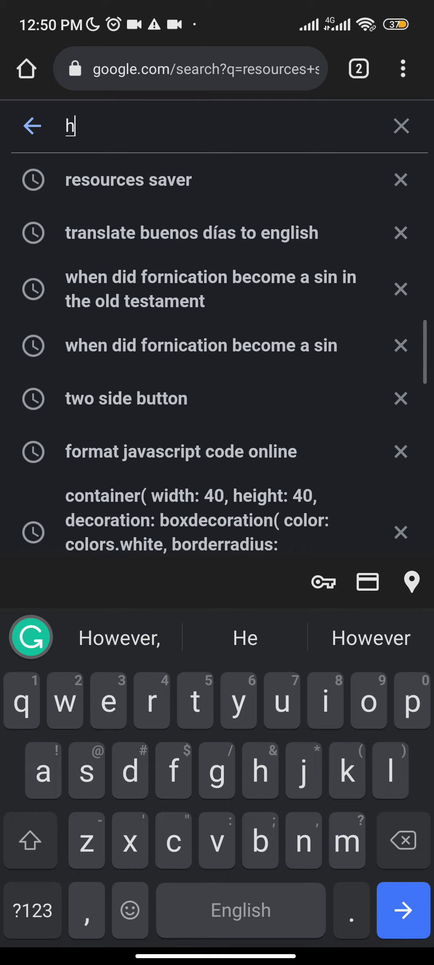
# Search Google for "httptracker" via the suggestion and browse results led by HTTrack Website Copier.
pyautogui.write('ttp')
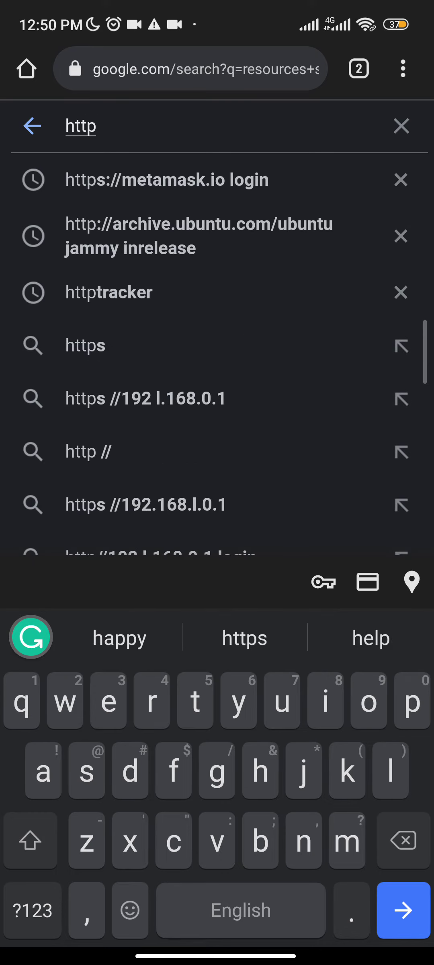
pyautogui.click(109, 292)
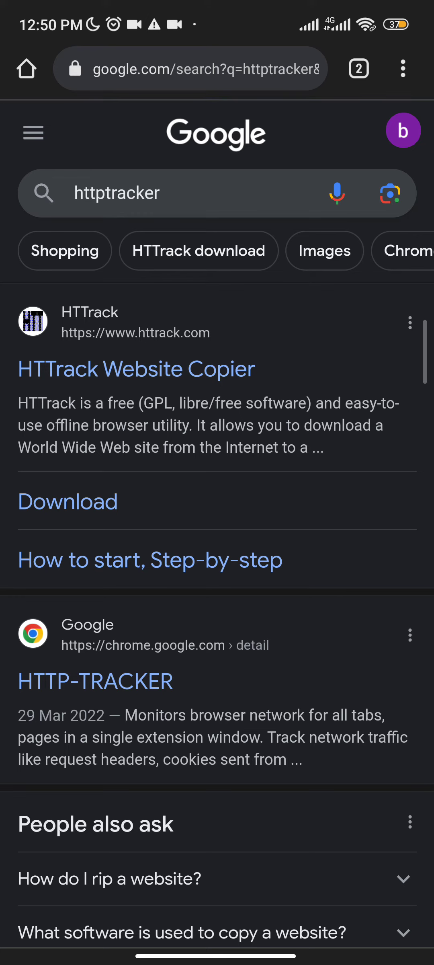
pyautogui.click(275, 526)
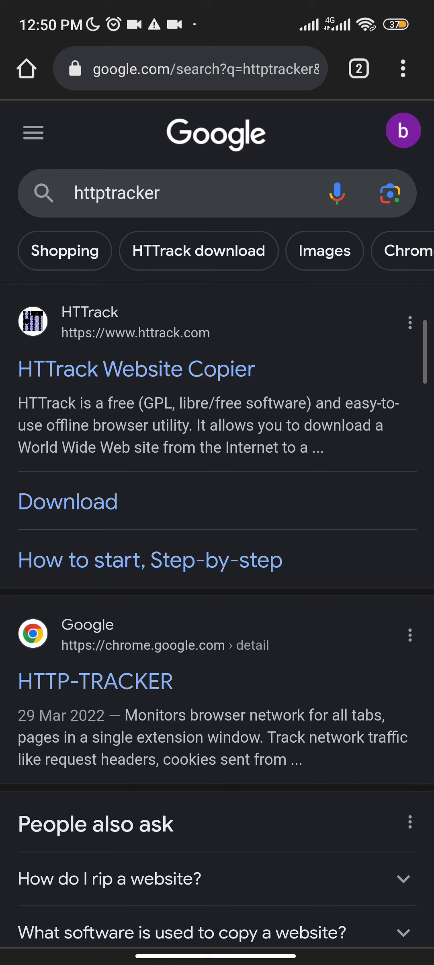
pyautogui.scroll(-3)
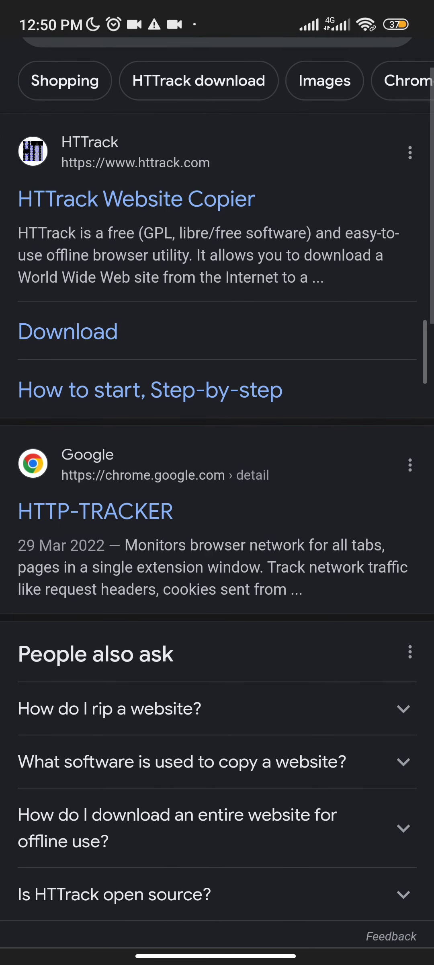